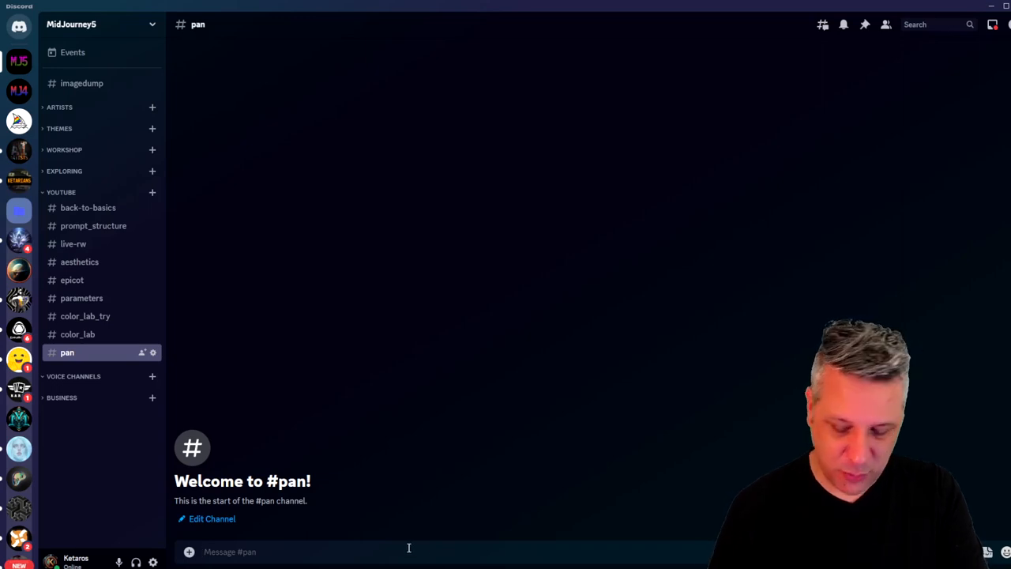
Submit a Midjourney /imagine prompt for 'iron maiden eddie' in the #pan channel.
text(/imagine prompt)
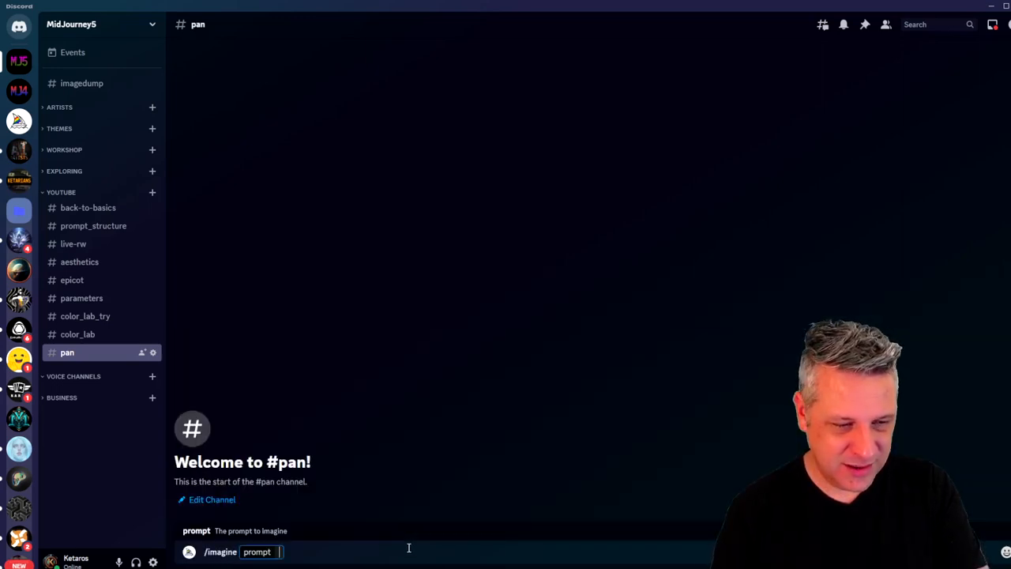
text(ird)
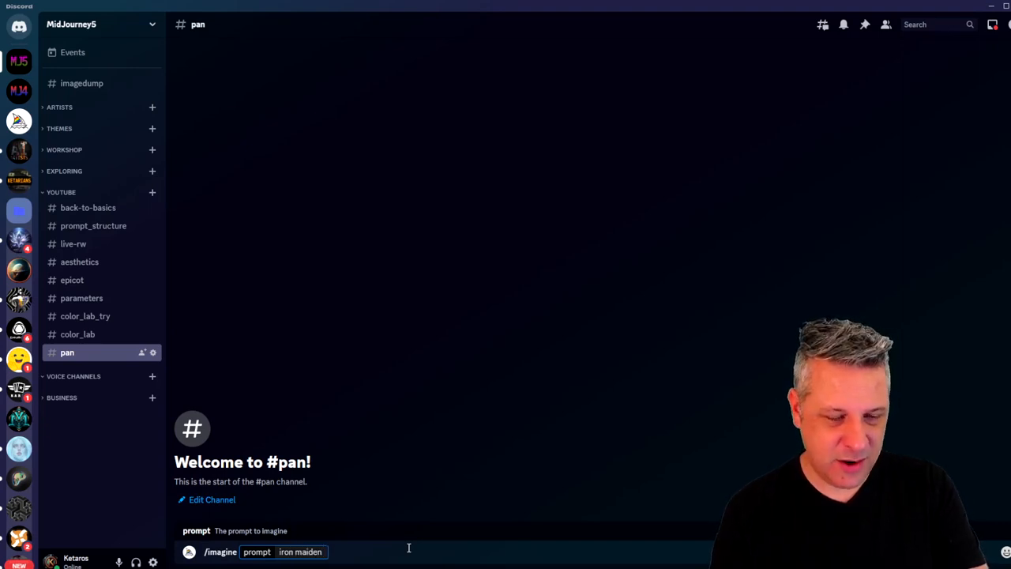
key(Enter)
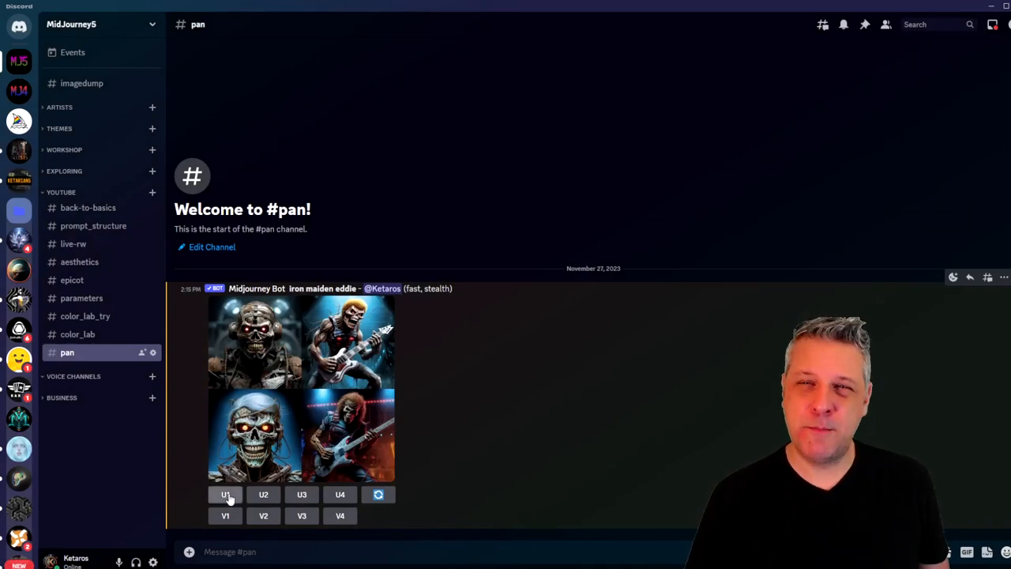
Upscale the first Eddie image (U1) and start a Pan Down on it.
click(224, 494)
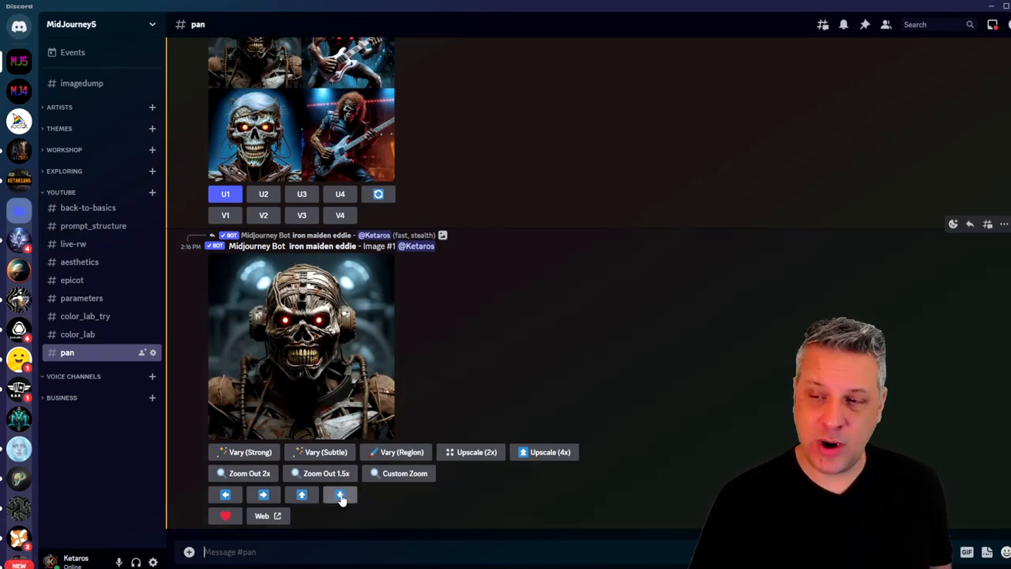
click(340, 493)
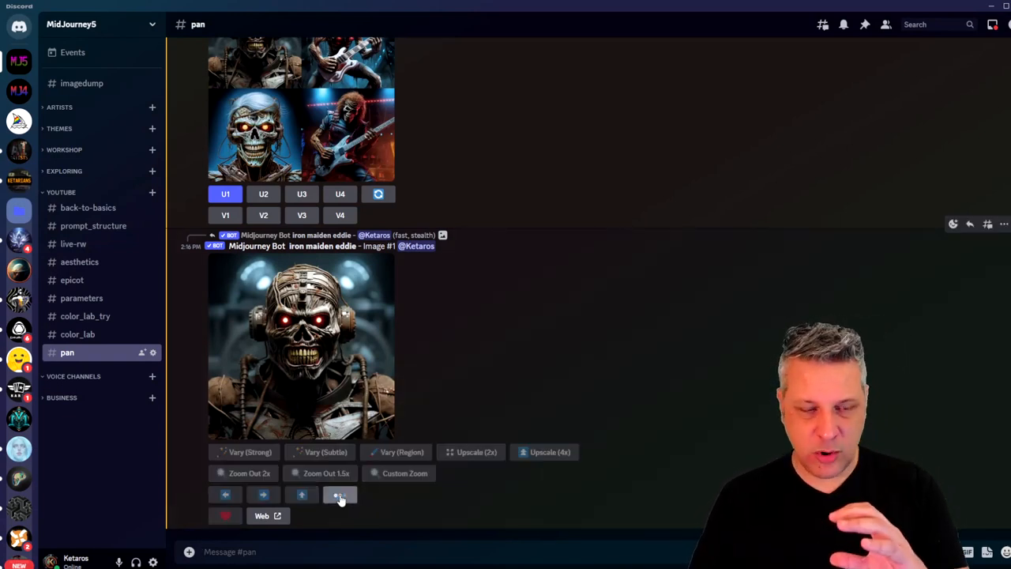
click(339, 492)
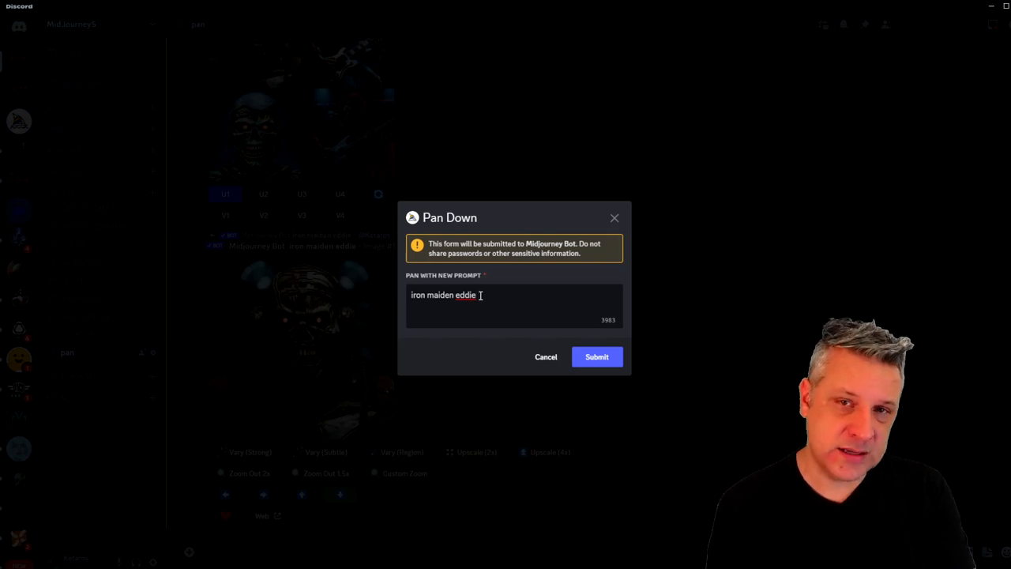
Submit the Pan Down with the prompt 'iron maiden eddie playing a red guitar'.
text(playio)
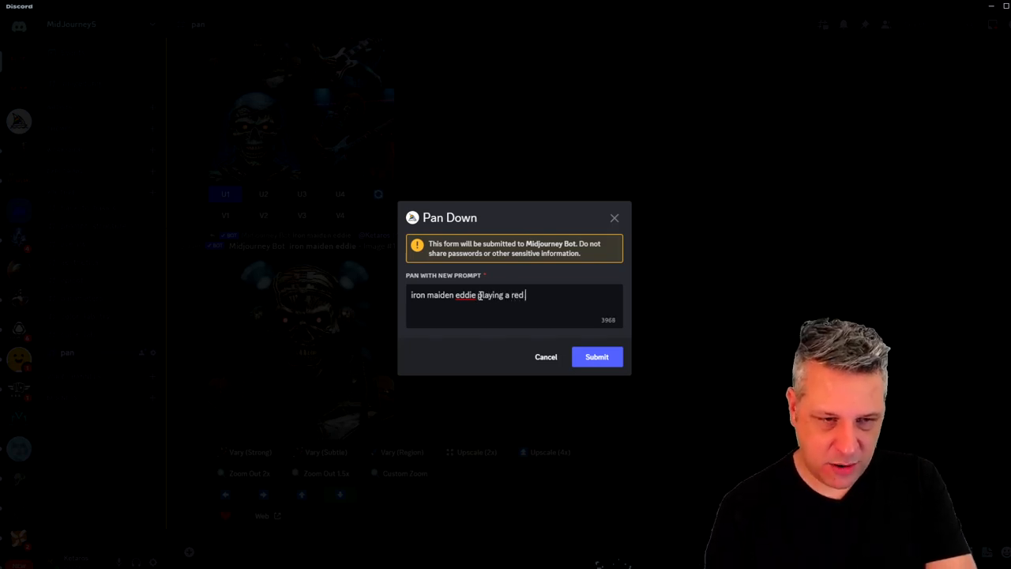
text(guitar)
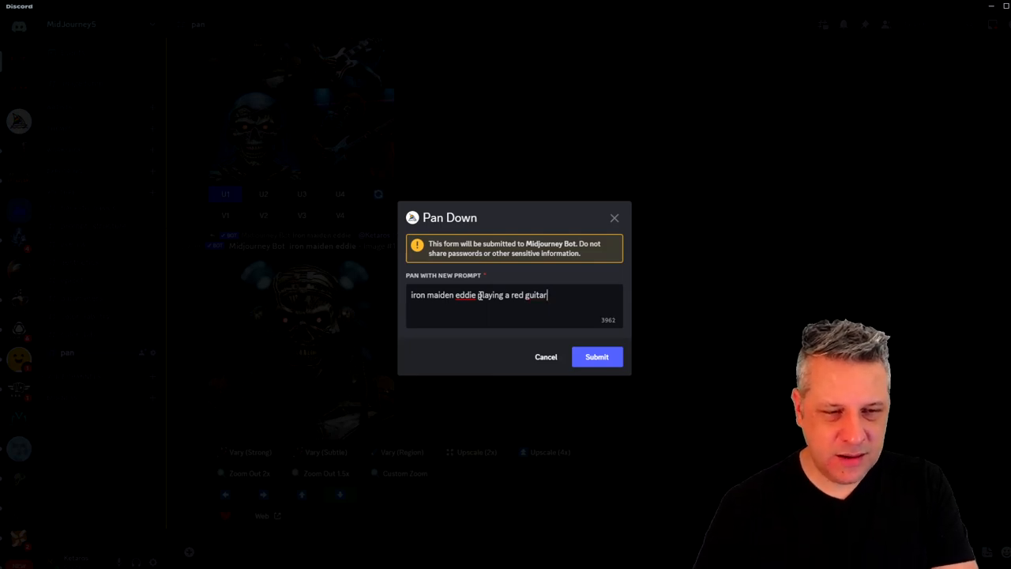
click(596, 357)
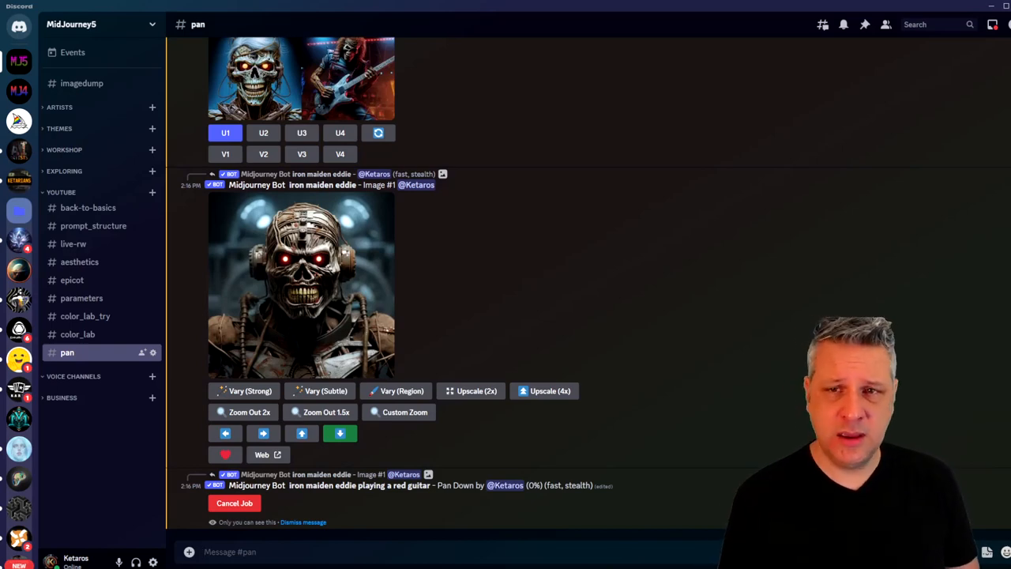
Preview the red-guitar grid and upscale its first image (U1).
scroll(down, 3)
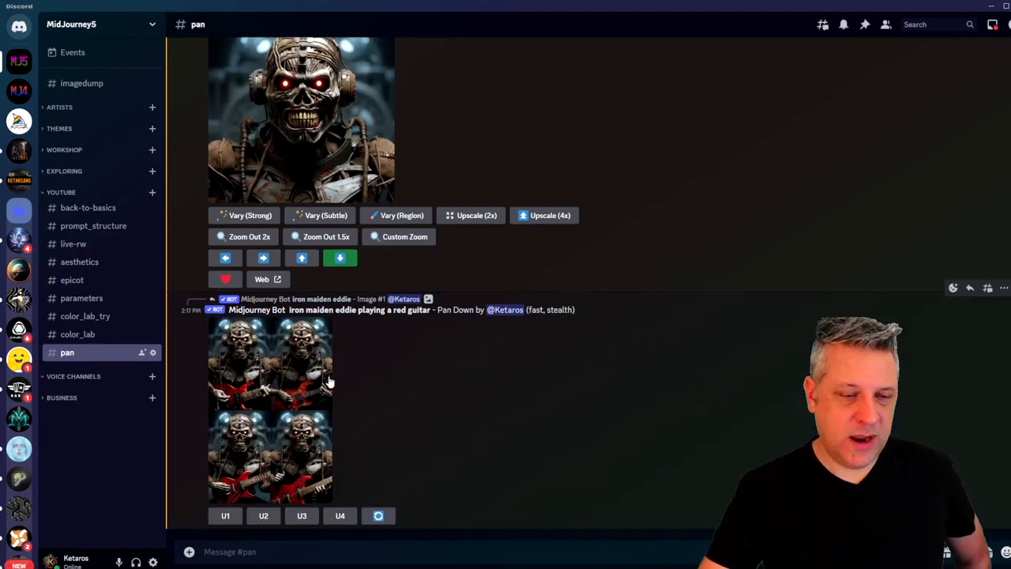
click(268, 411)
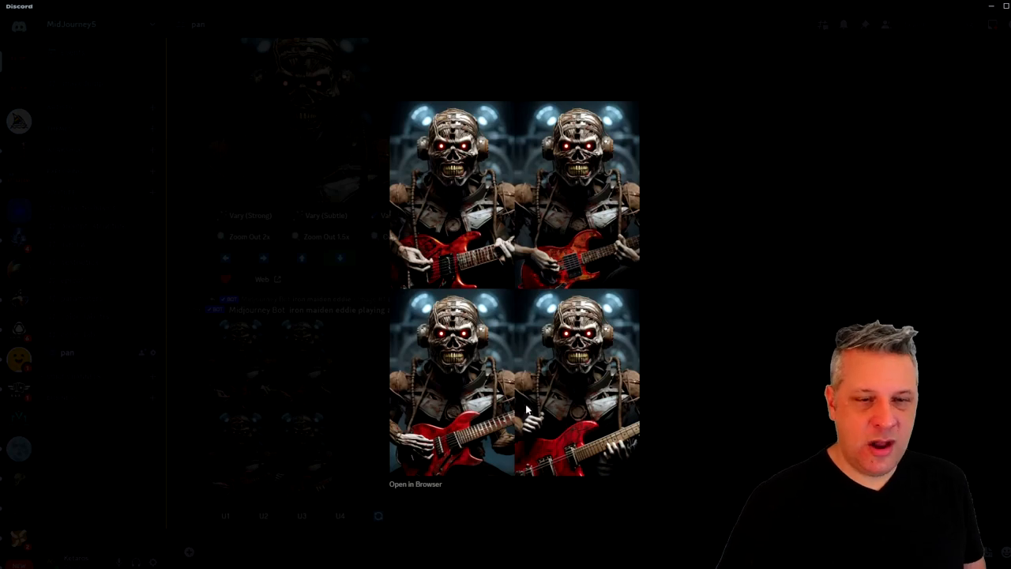
mouse_move(530, 461)
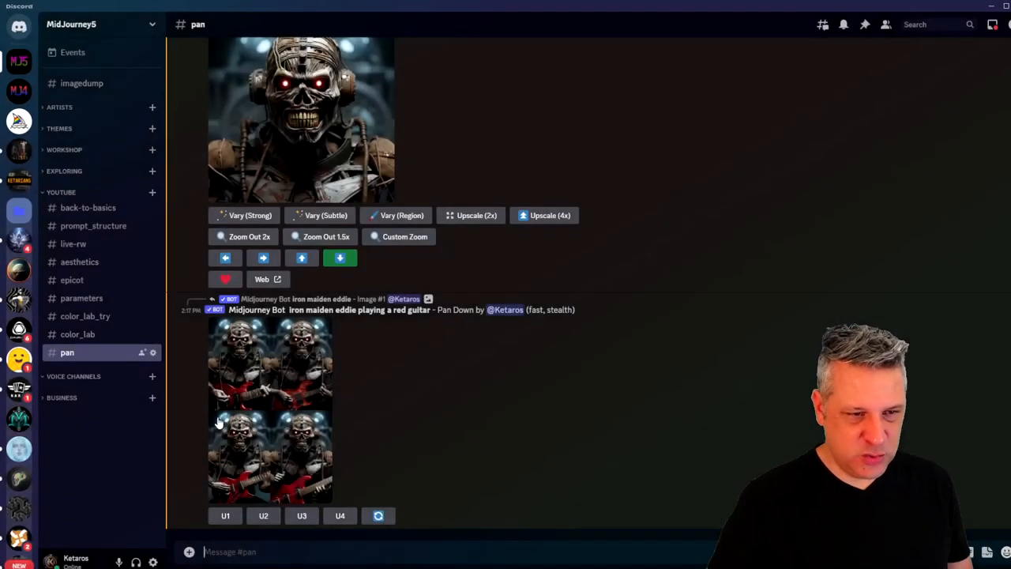
click(224, 455)
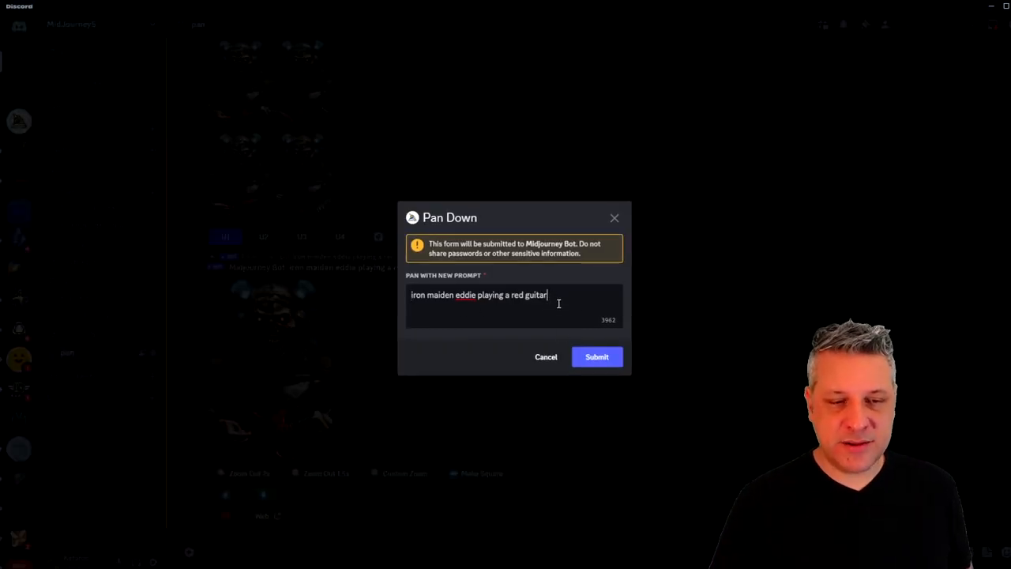
Submit a Pan Down adding 'wearing a flaming leather pants' to the prompt.
text(wearing a flaming leather pants)
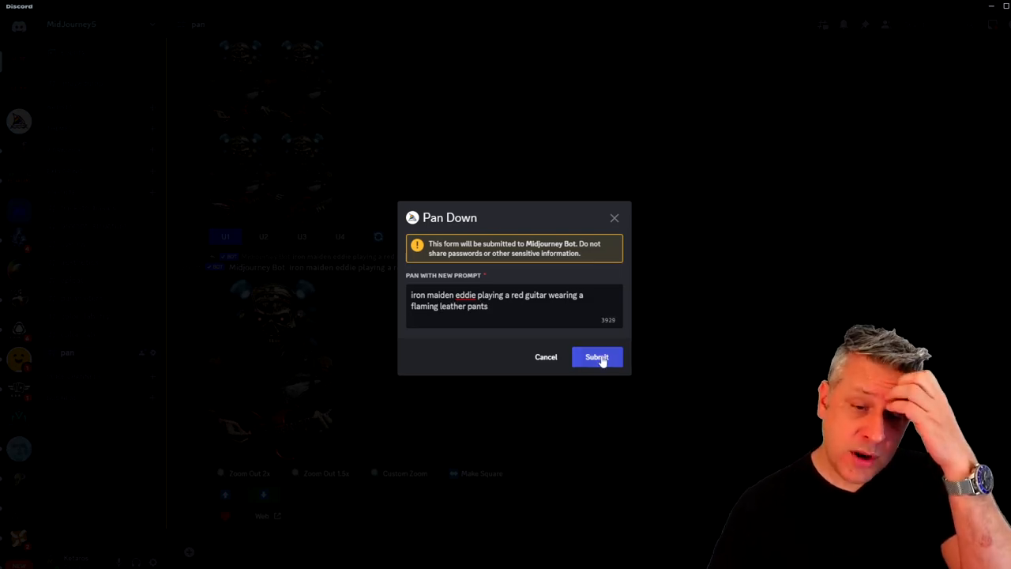
click(597, 357)
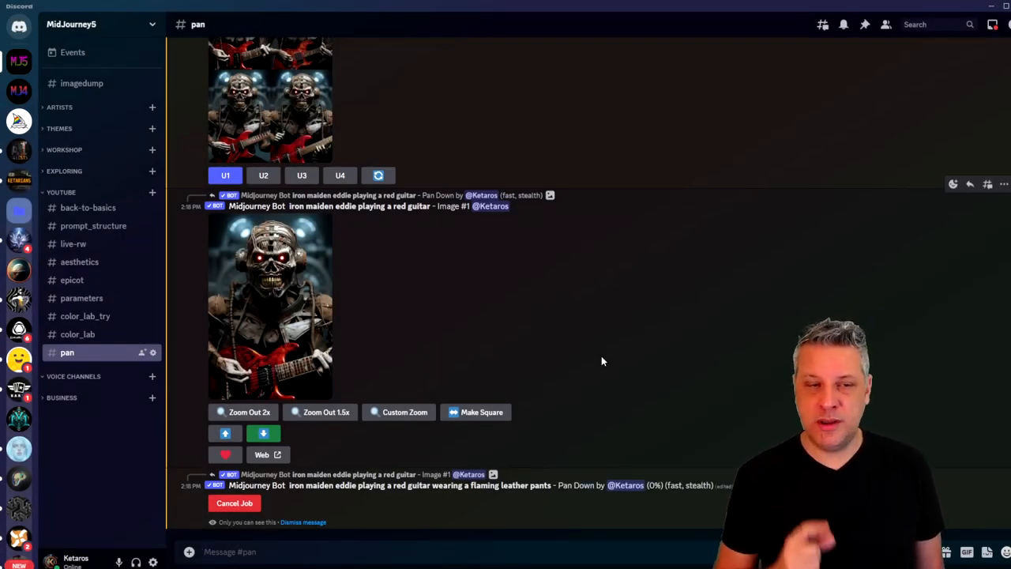
Upscale the third flaming-pants Eddie image (U3) from the new grid.
scroll(down, 3)
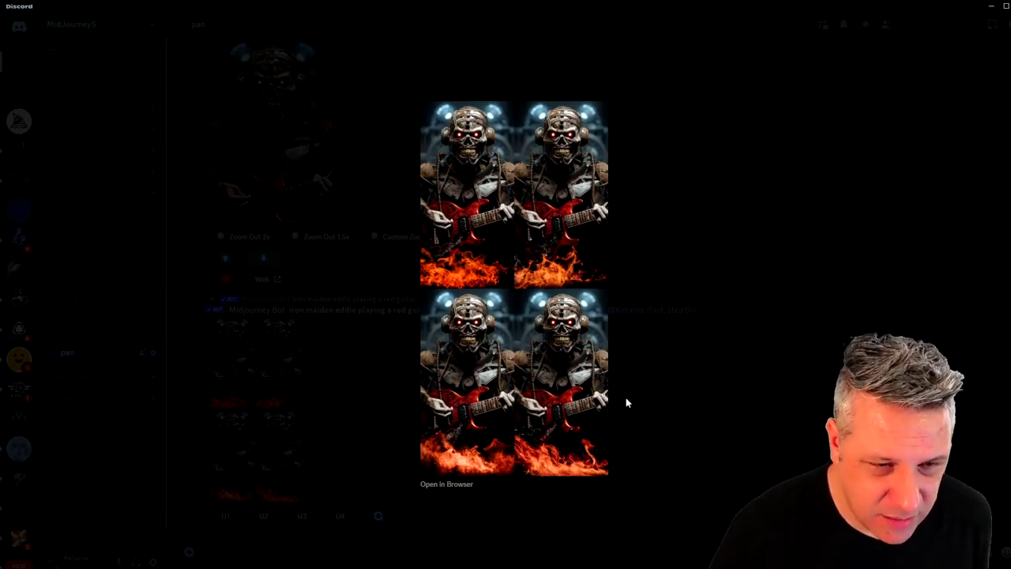
click(300, 455)
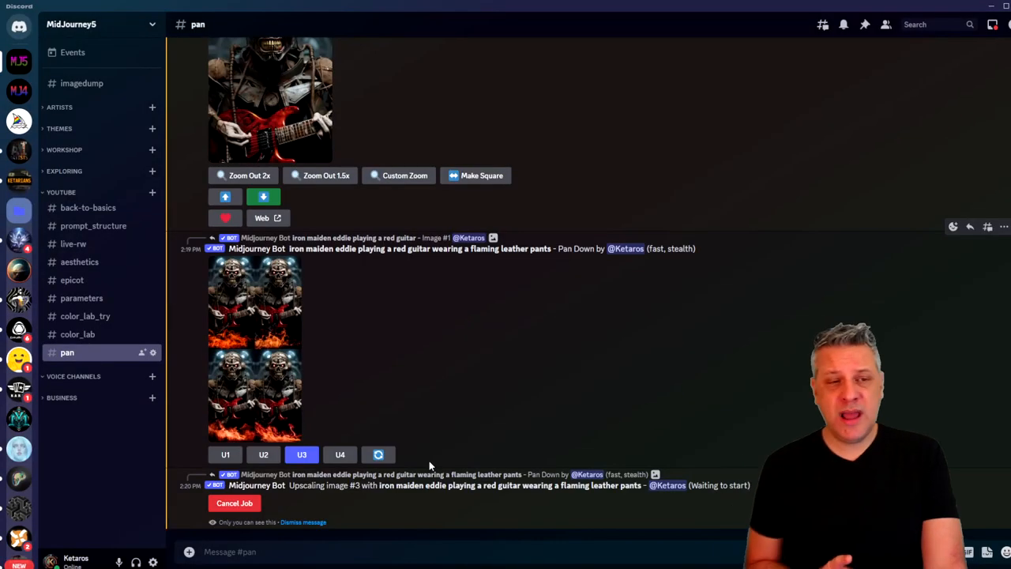
scroll(down, 3)
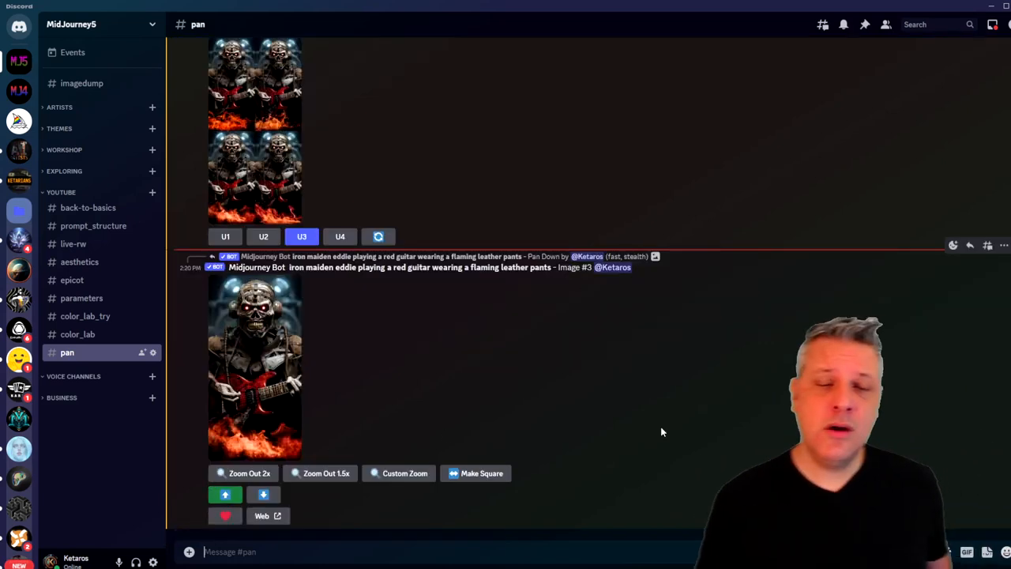
mouse_move(260, 421)
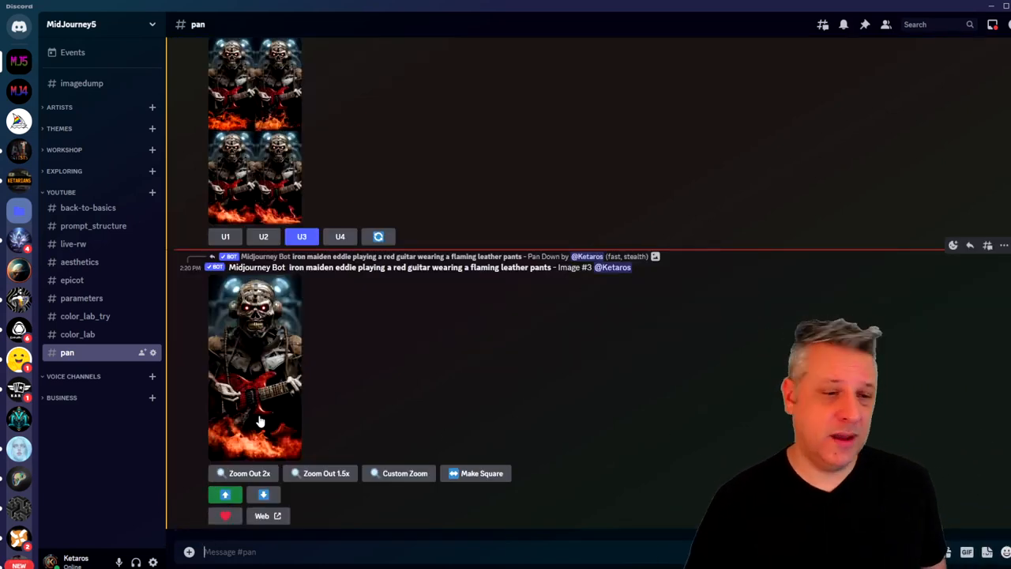
Submit a Pan Up on the flaming image with the prompt 'clouds and lightning bolts'.
click(255, 367)
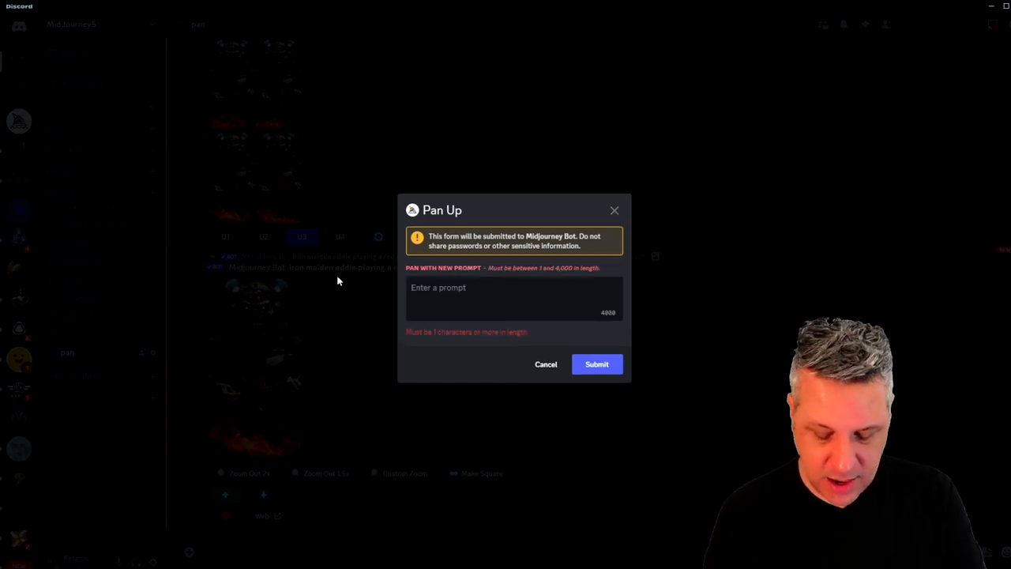
text(clouds and lightning bolts)
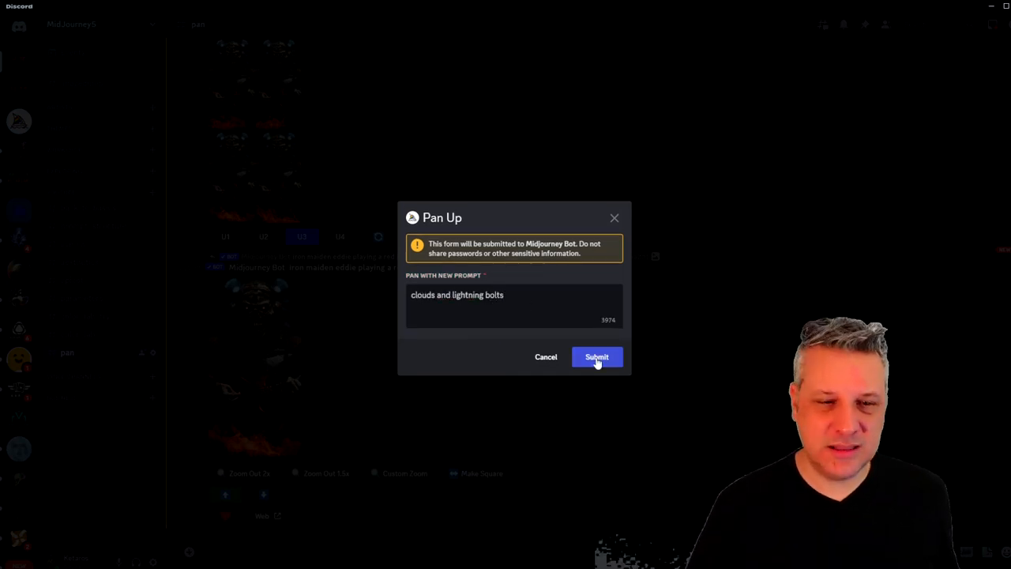
click(597, 357)
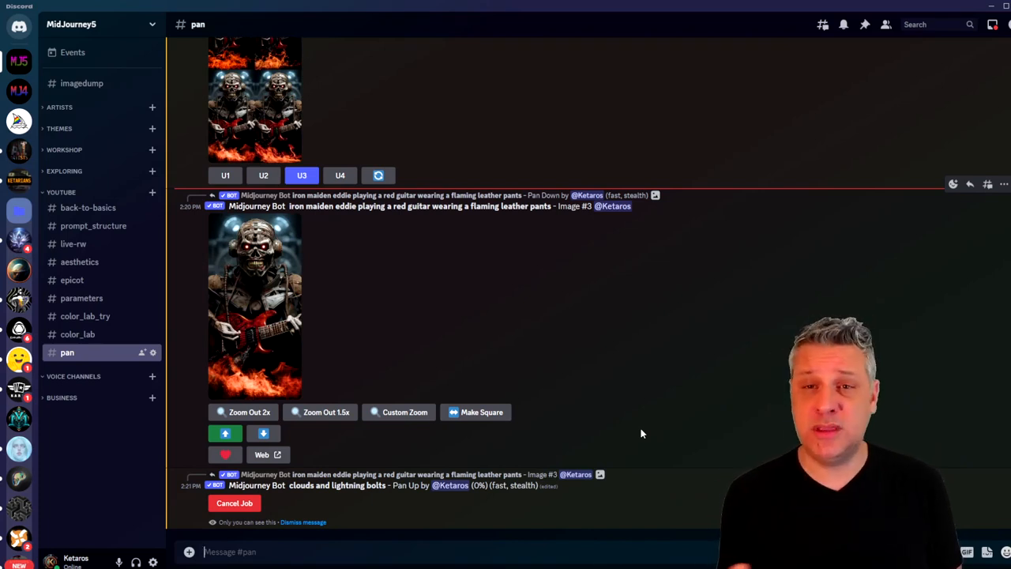
Upscale the first lightning-topped pan-up image and request a Zoom Out of it.
scroll(down, 3)
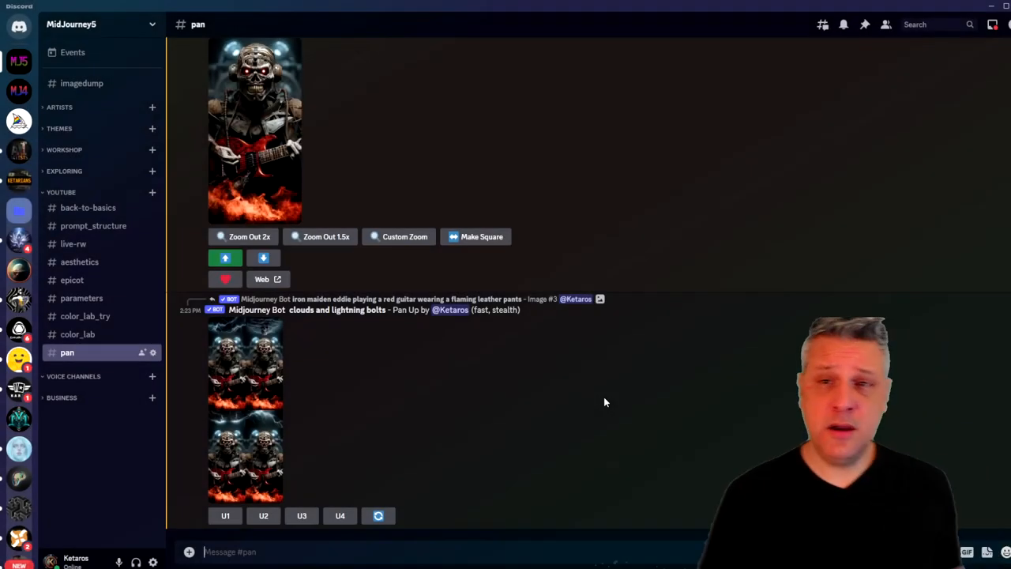
click(245, 411)
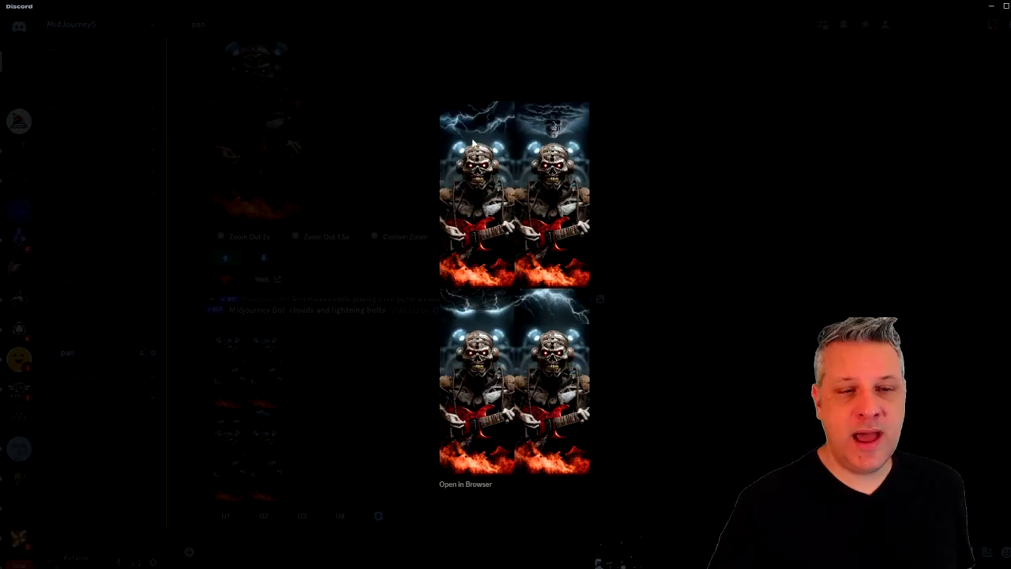
mouse_move(693, 299)
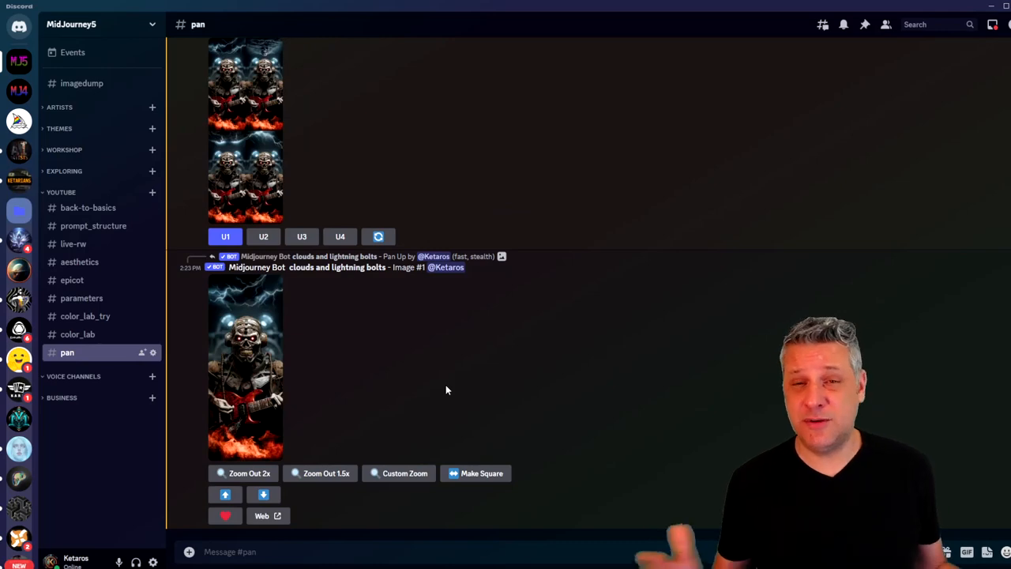
click(244, 366)
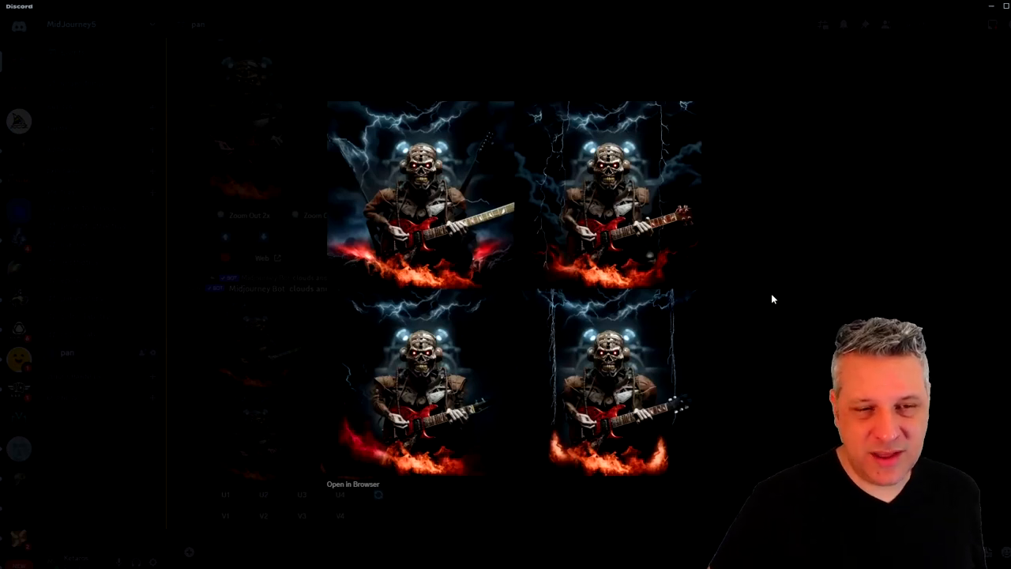
mouse_move(760, 284)
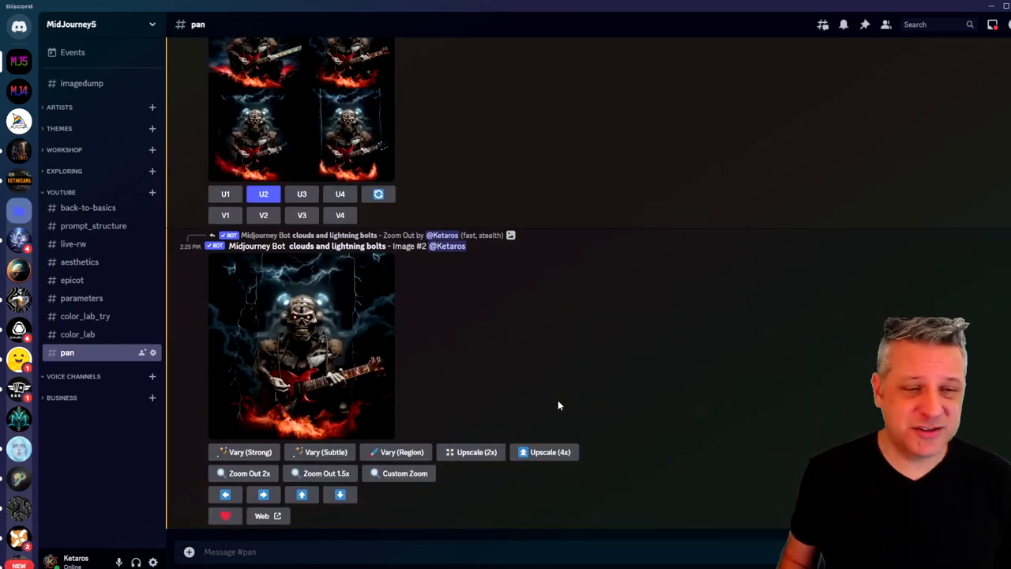
Start a Pan Right on the upscaled zoomed-out lightning image.
click(300, 348)
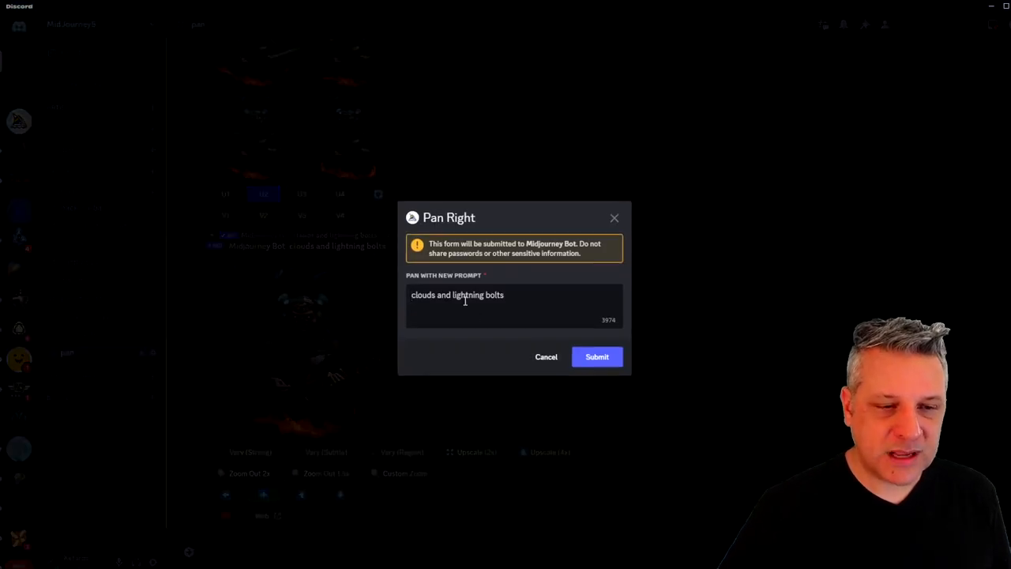
Submit the Pan Right with Eddie's red guitar, flaming leather pants and a zombie bass player by his side.
text(iron maiden eddie playing a red guitar wearing a flaming leather pants)
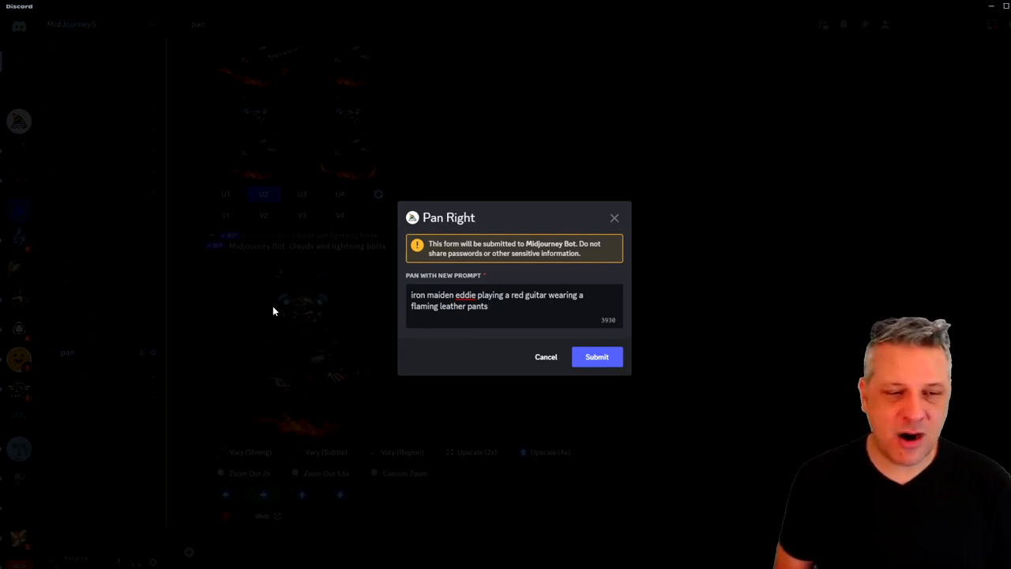
text(with a zombie bass)
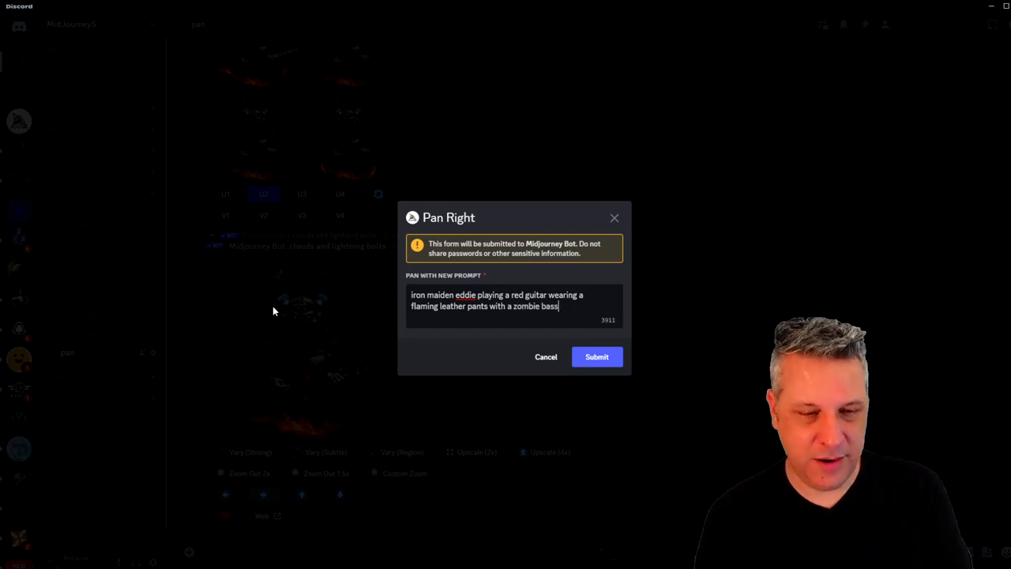
text(player by his side)
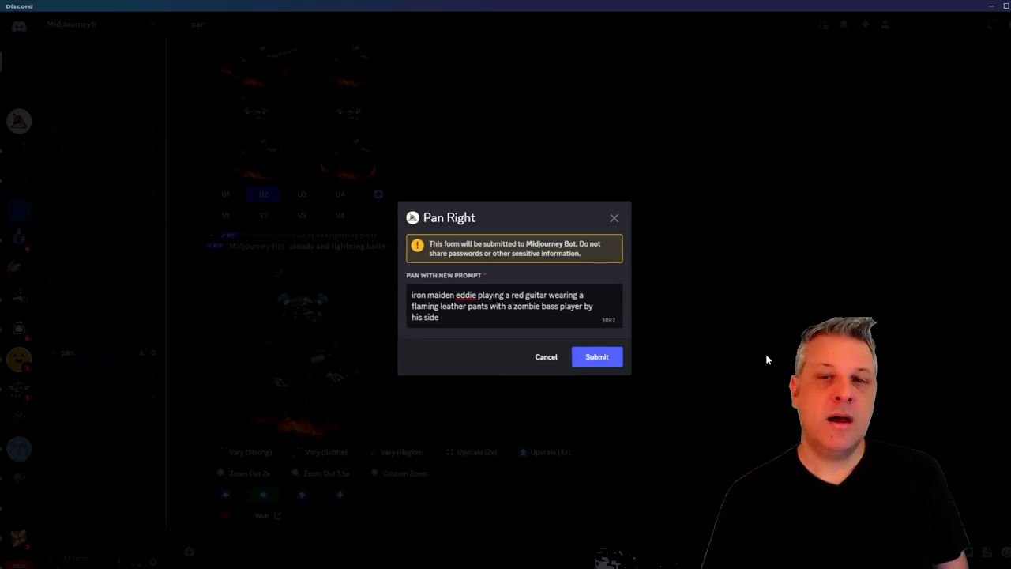
click(597, 357)
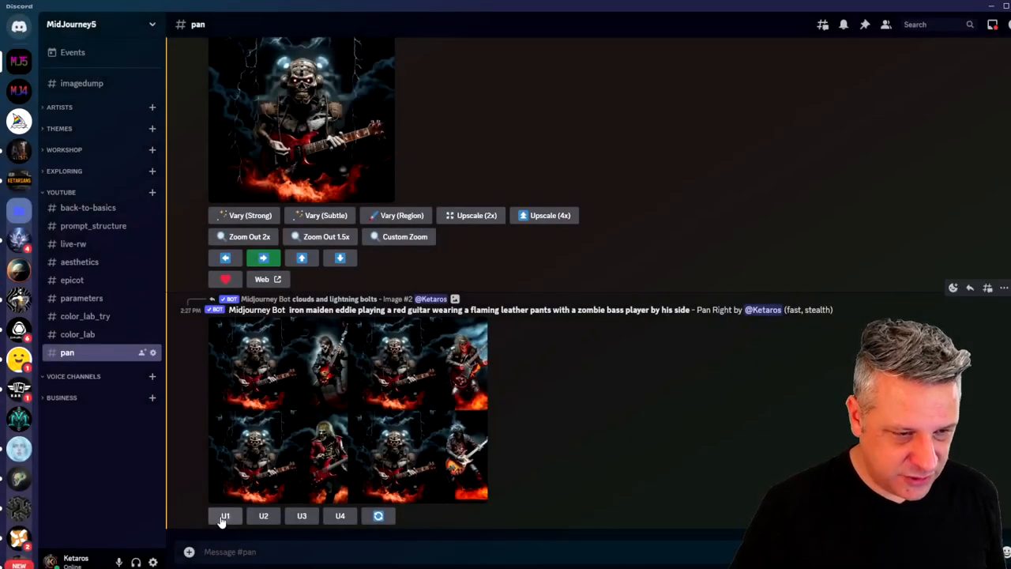
Upscale the first pan-right result (U1) and start a Pan Left from the wide Eddie image.
click(224, 514)
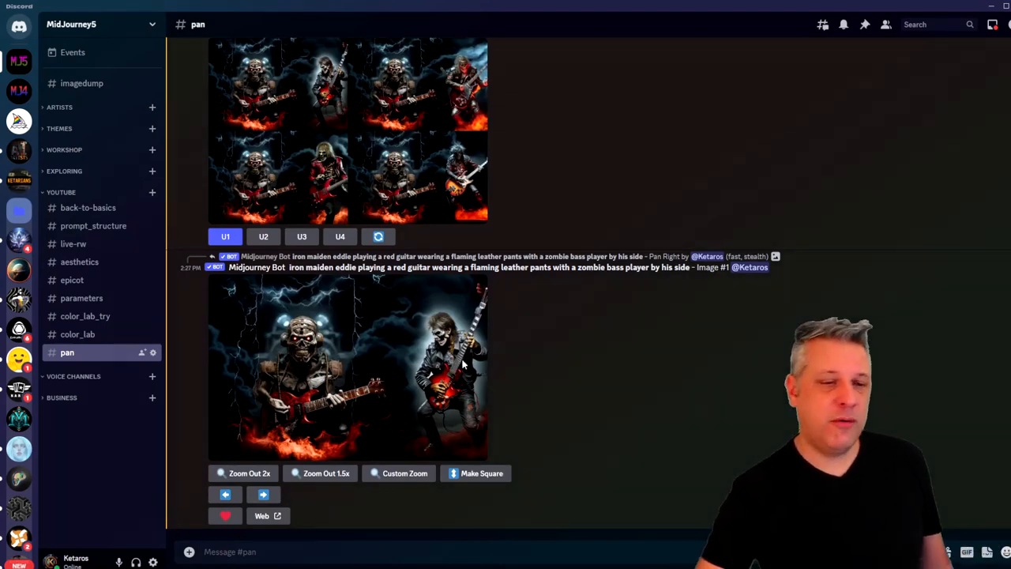
click(348, 366)
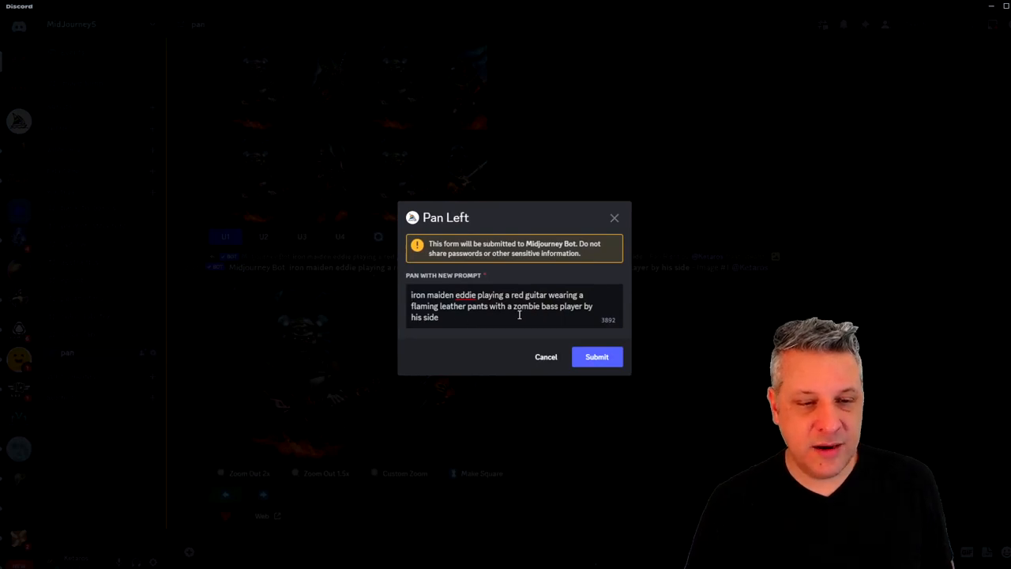
mouse_move(496, 318)
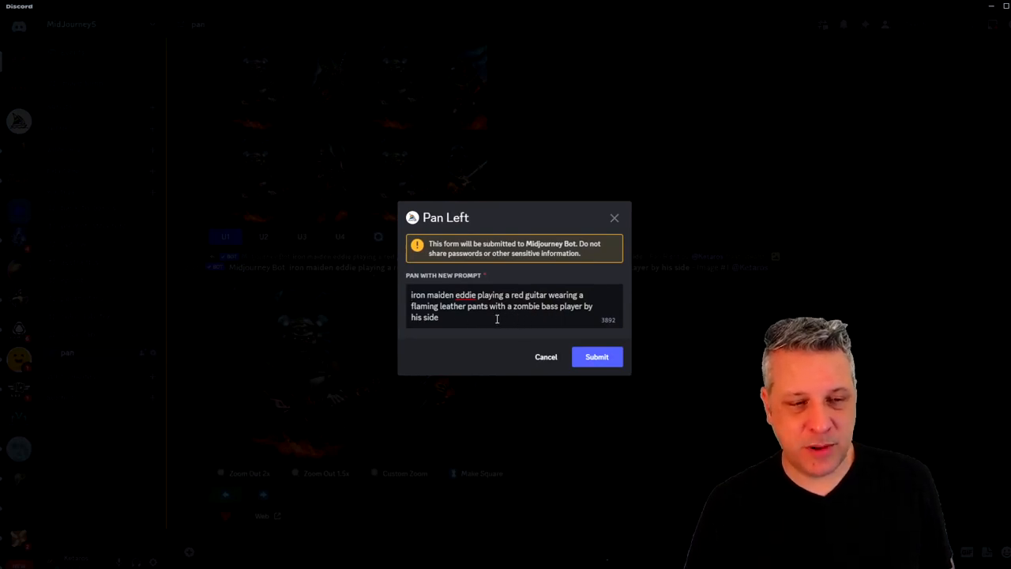
Extend the Pan Left prompt with 'and a drummer by the left side' and submit it.
text(and a drummer)
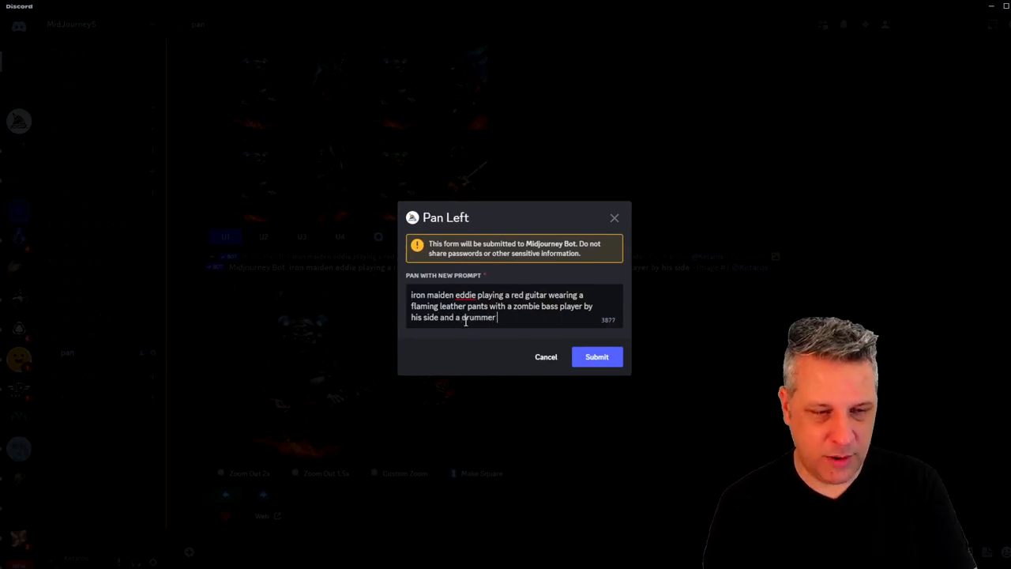
text(by the other side)
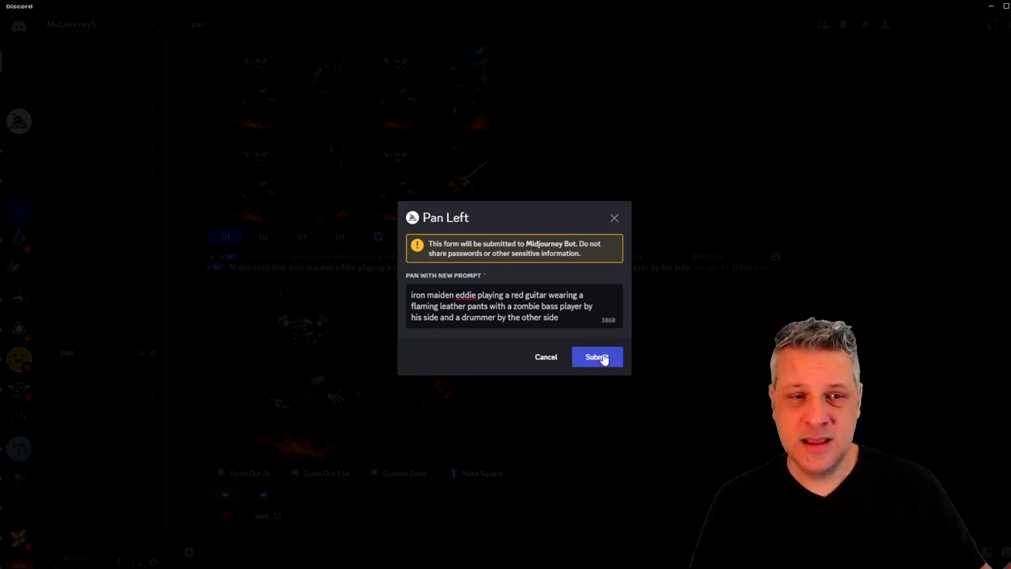
double_click(531, 316)
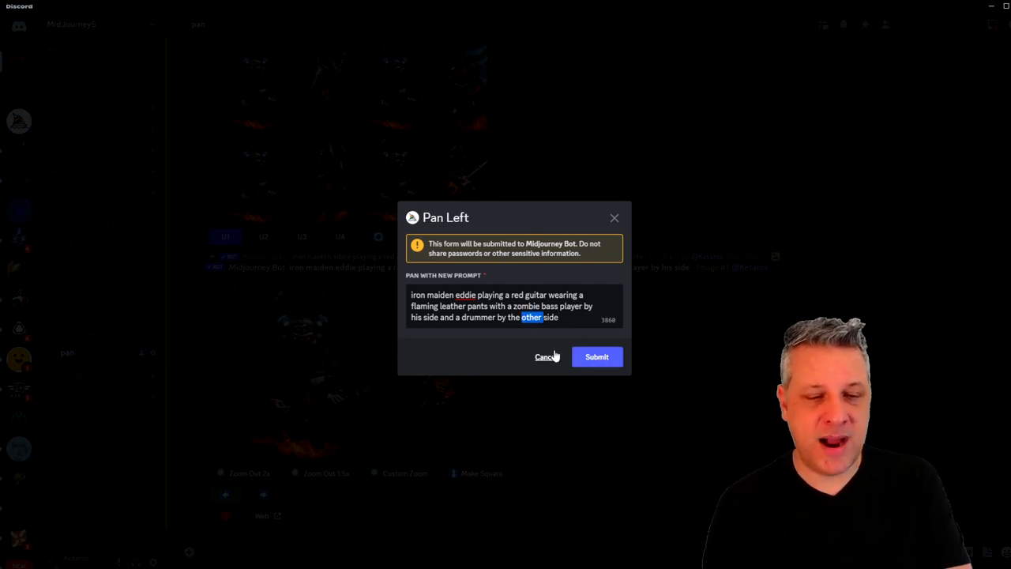
click(597, 357)
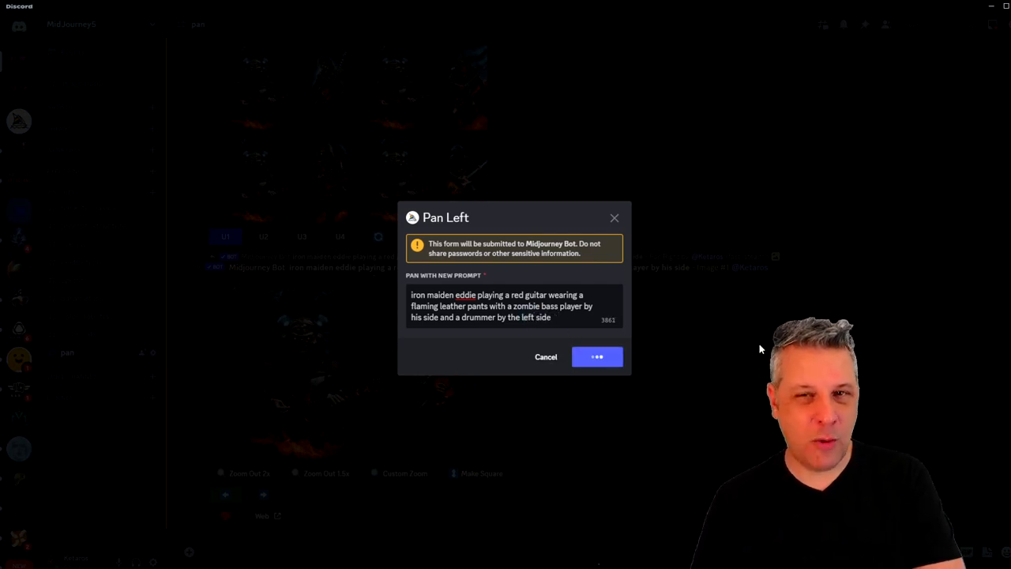
click(597, 356)
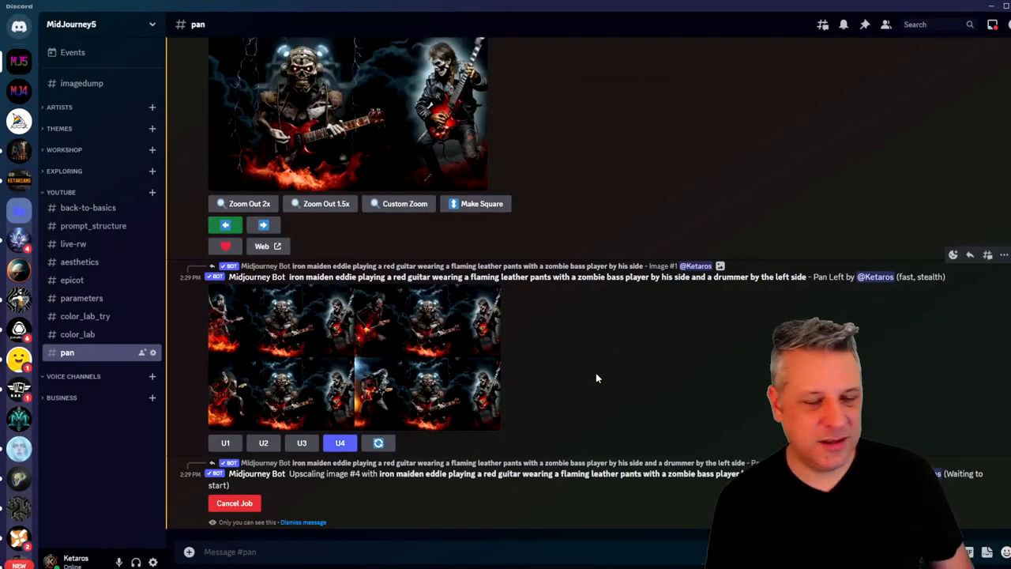
Make Square from the upscaled wide image of Eddie, drummer and zombie bassist.
scroll(down, 3)
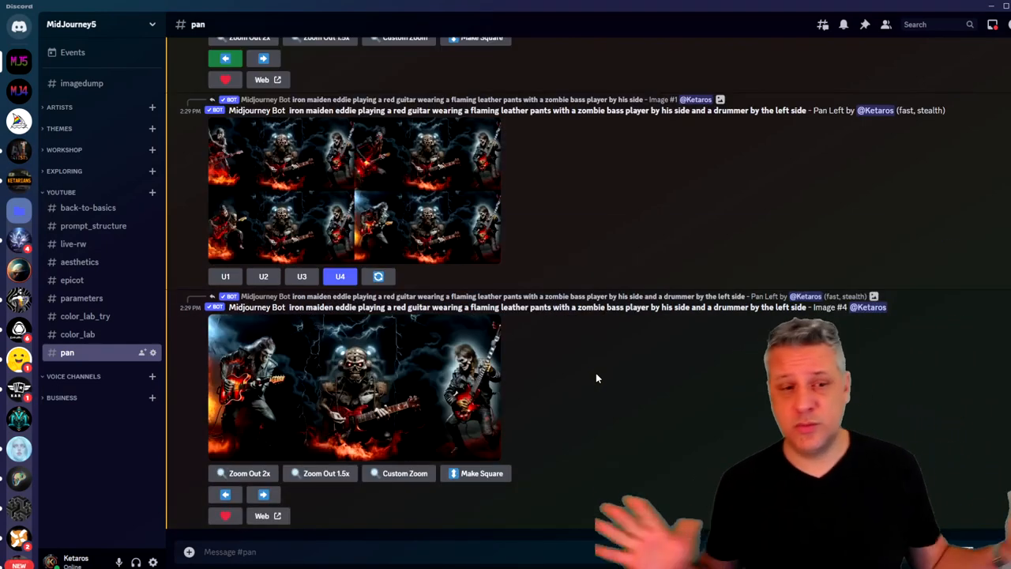
click(354, 387)
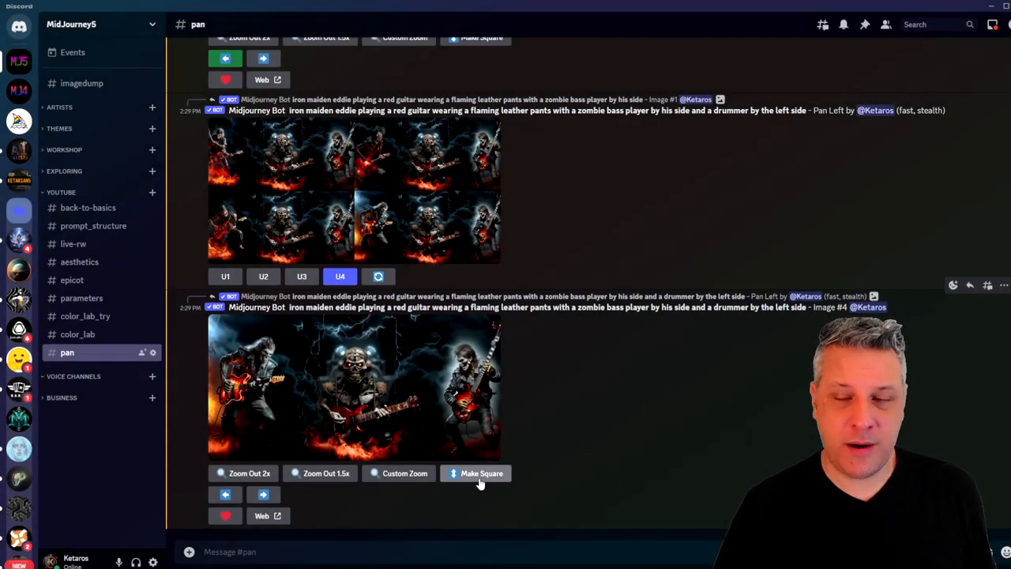
mouse_move(653, 446)
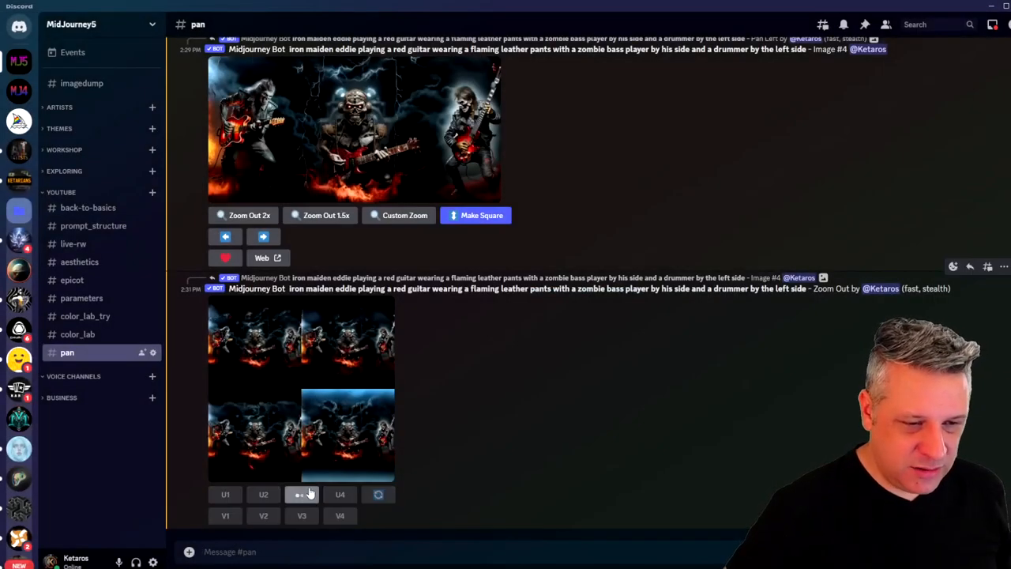
Upscale the third squared band image (U3) with flames and lightning.
click(302, 493)
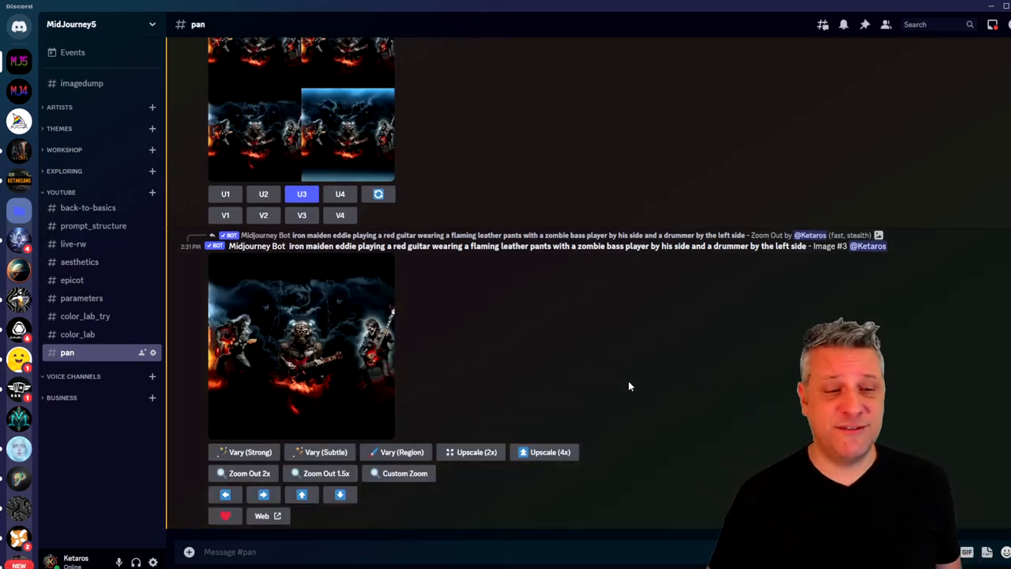
click(302, 348)
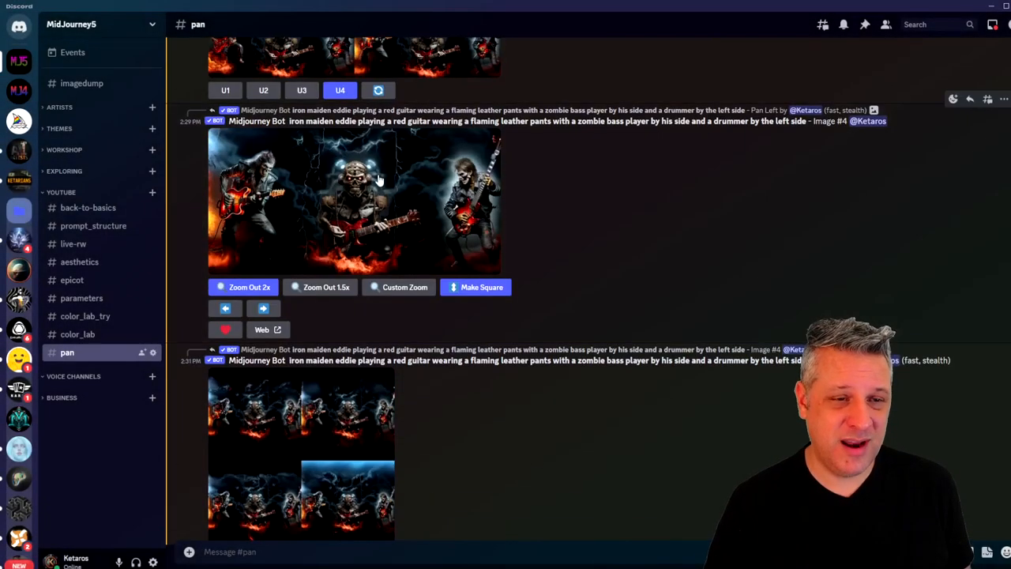
mouse_move(452, 331)
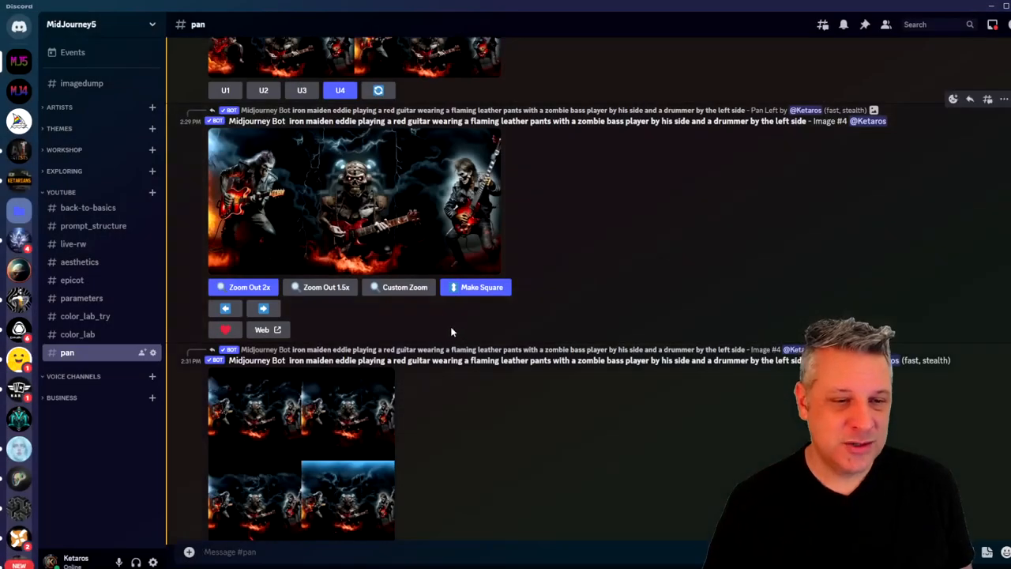